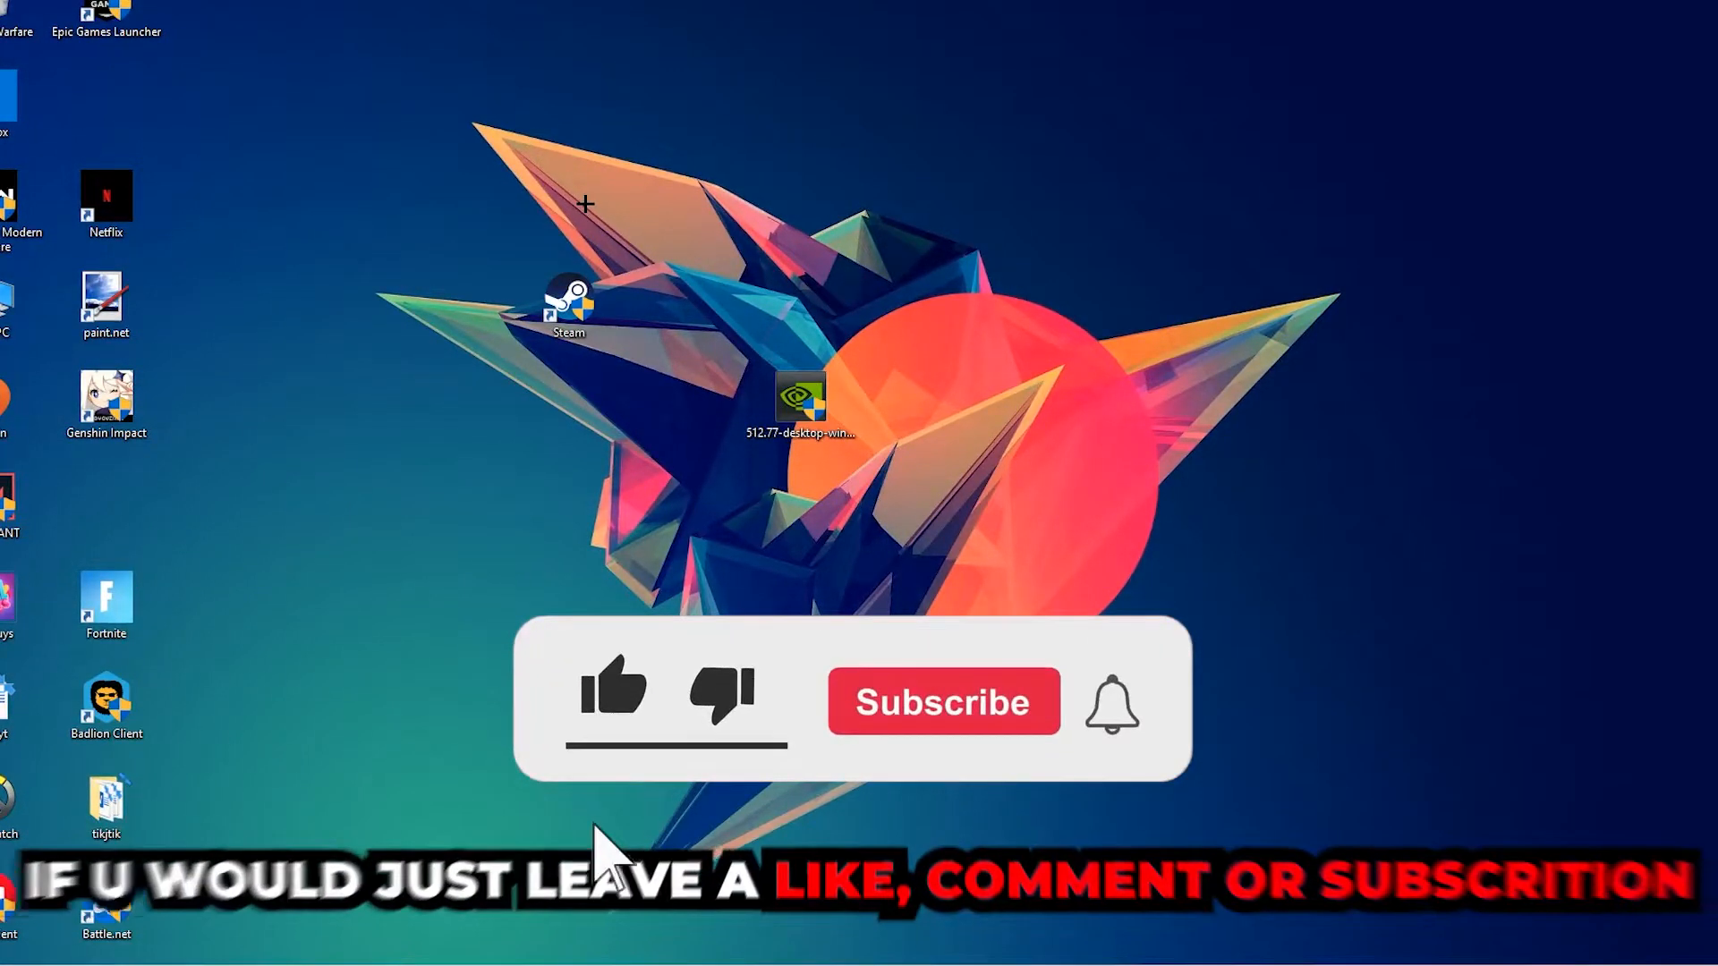
Search the Start menu for 'windows defender firewall'.
left_click(614, 691)
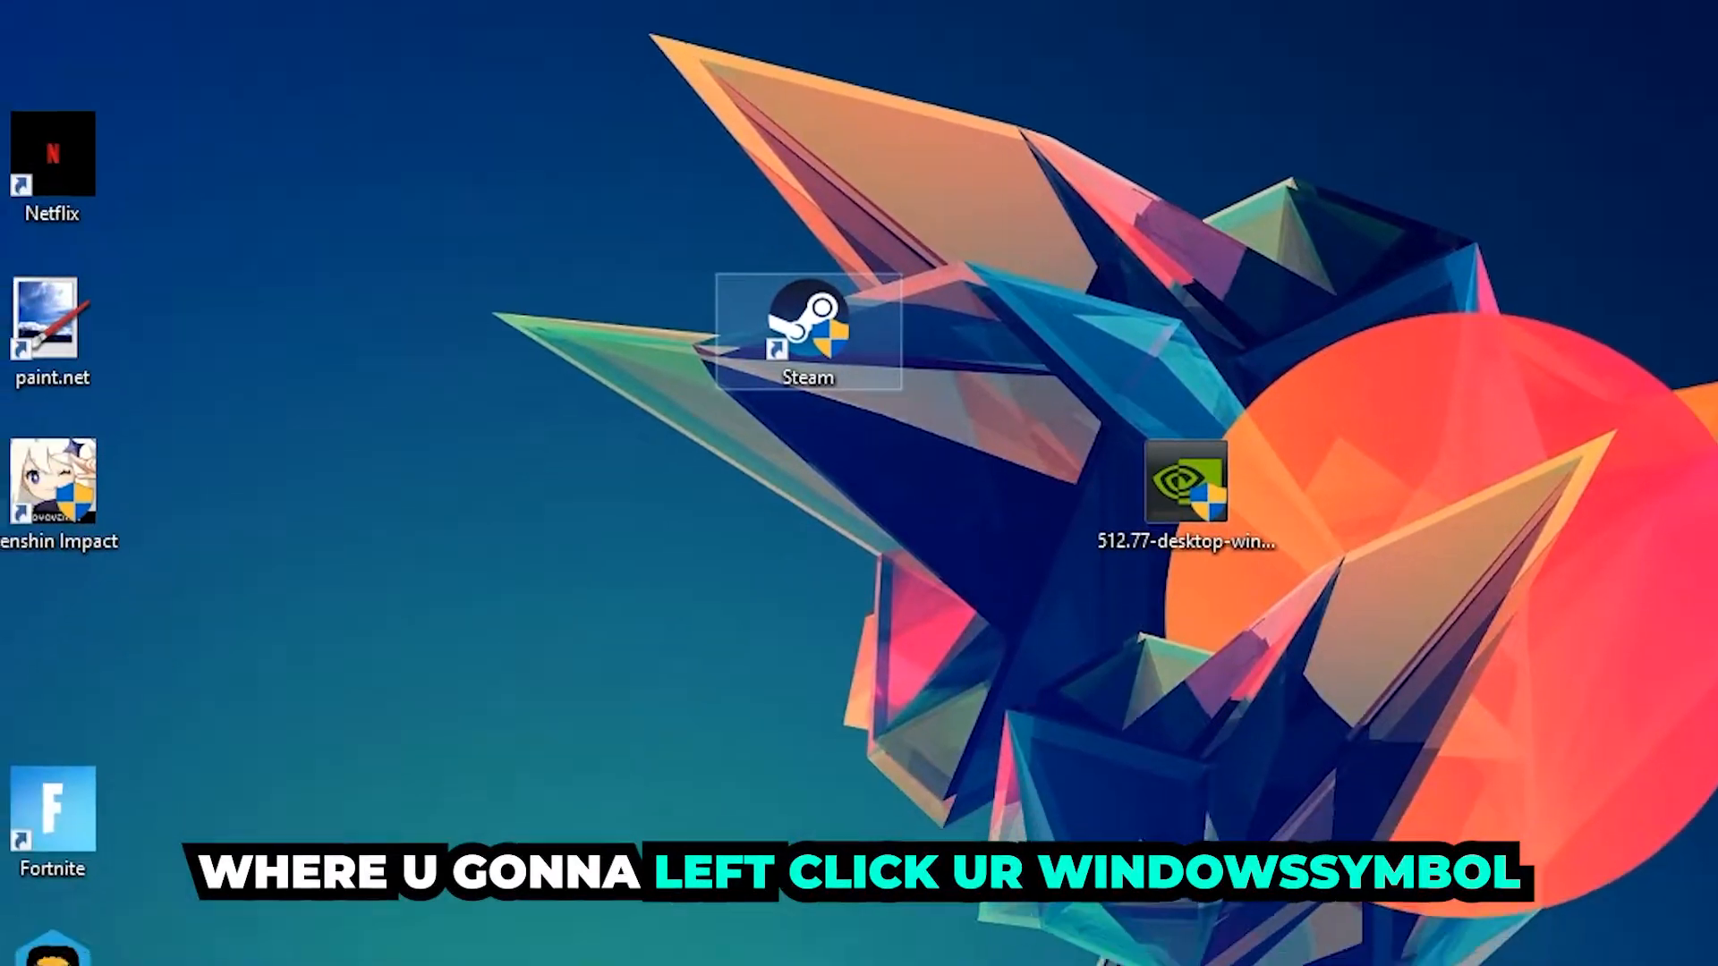
left_click(20, 945)
type("windows")
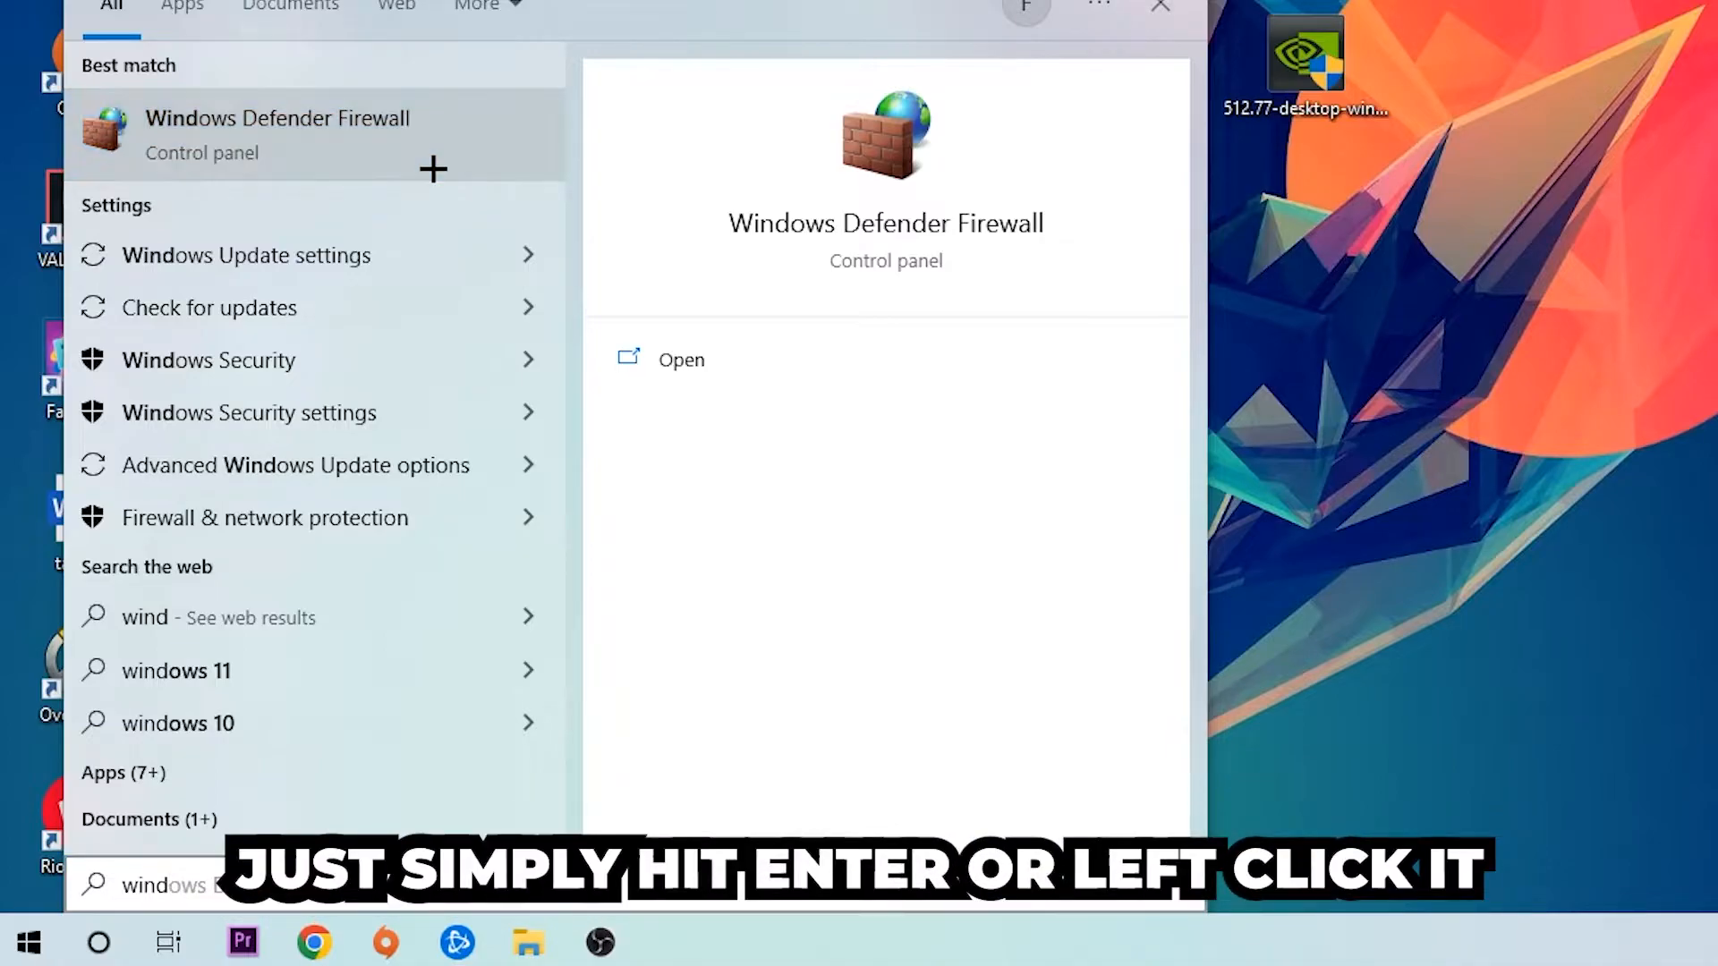
Go to 'Allow an app or feature through Windows Defender Firewall' from the firewall page.
left_click(277, 134)
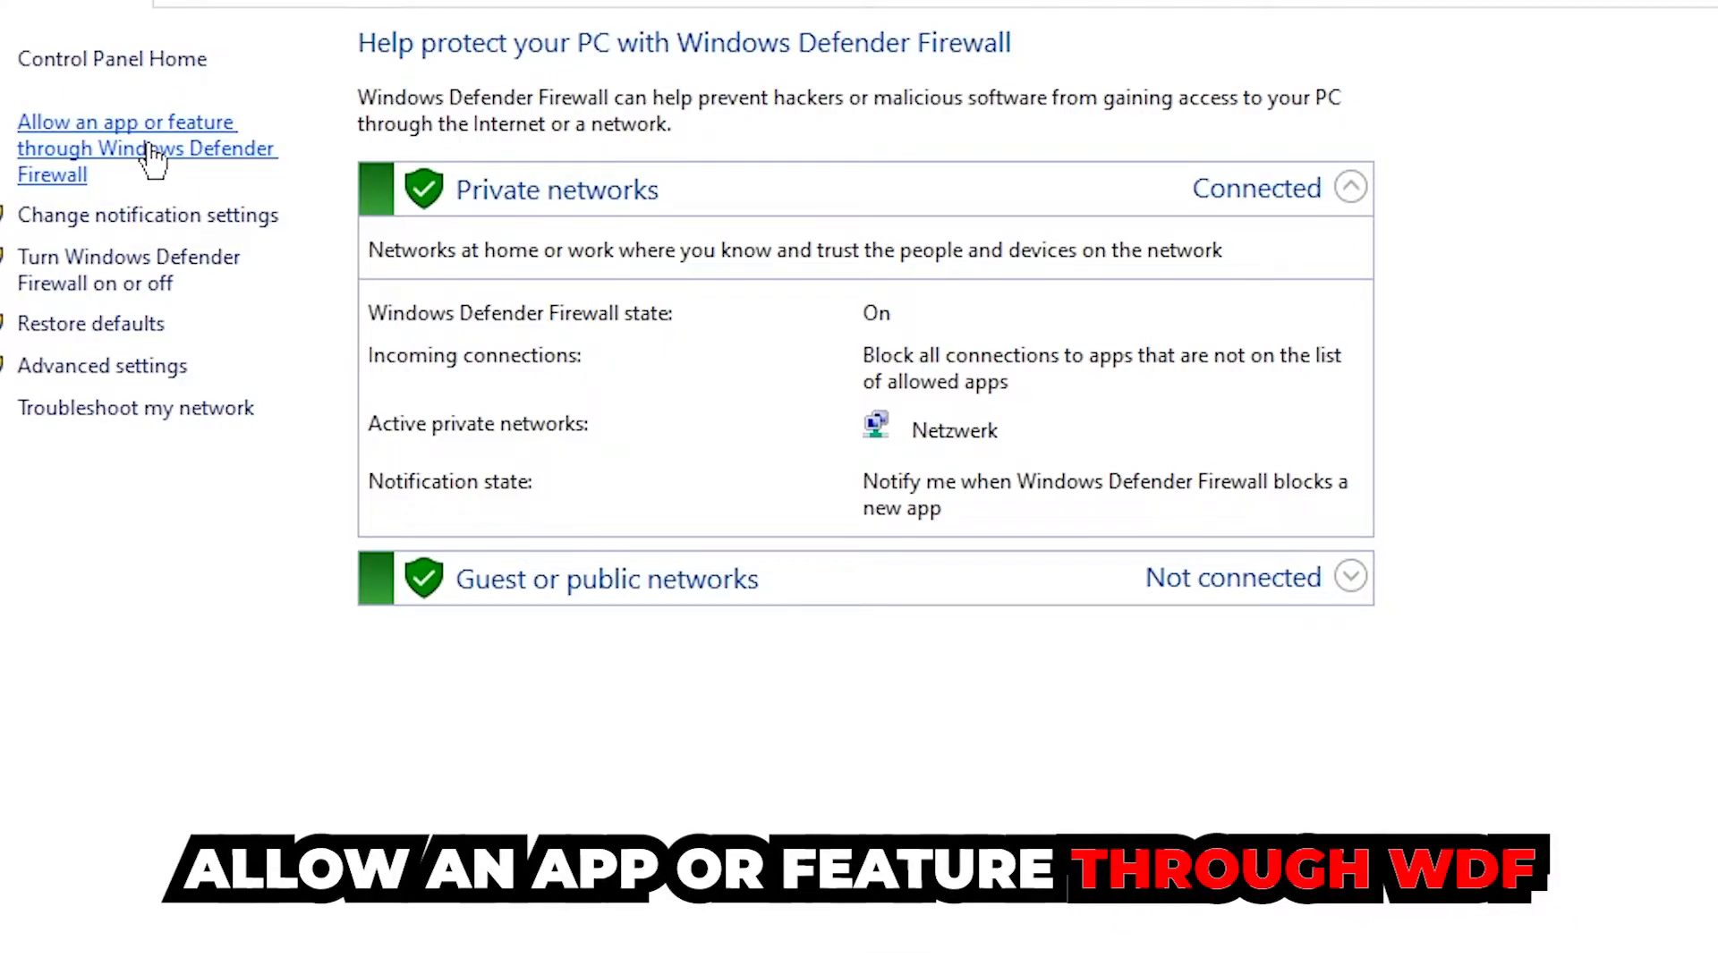
left_click(126, 149)
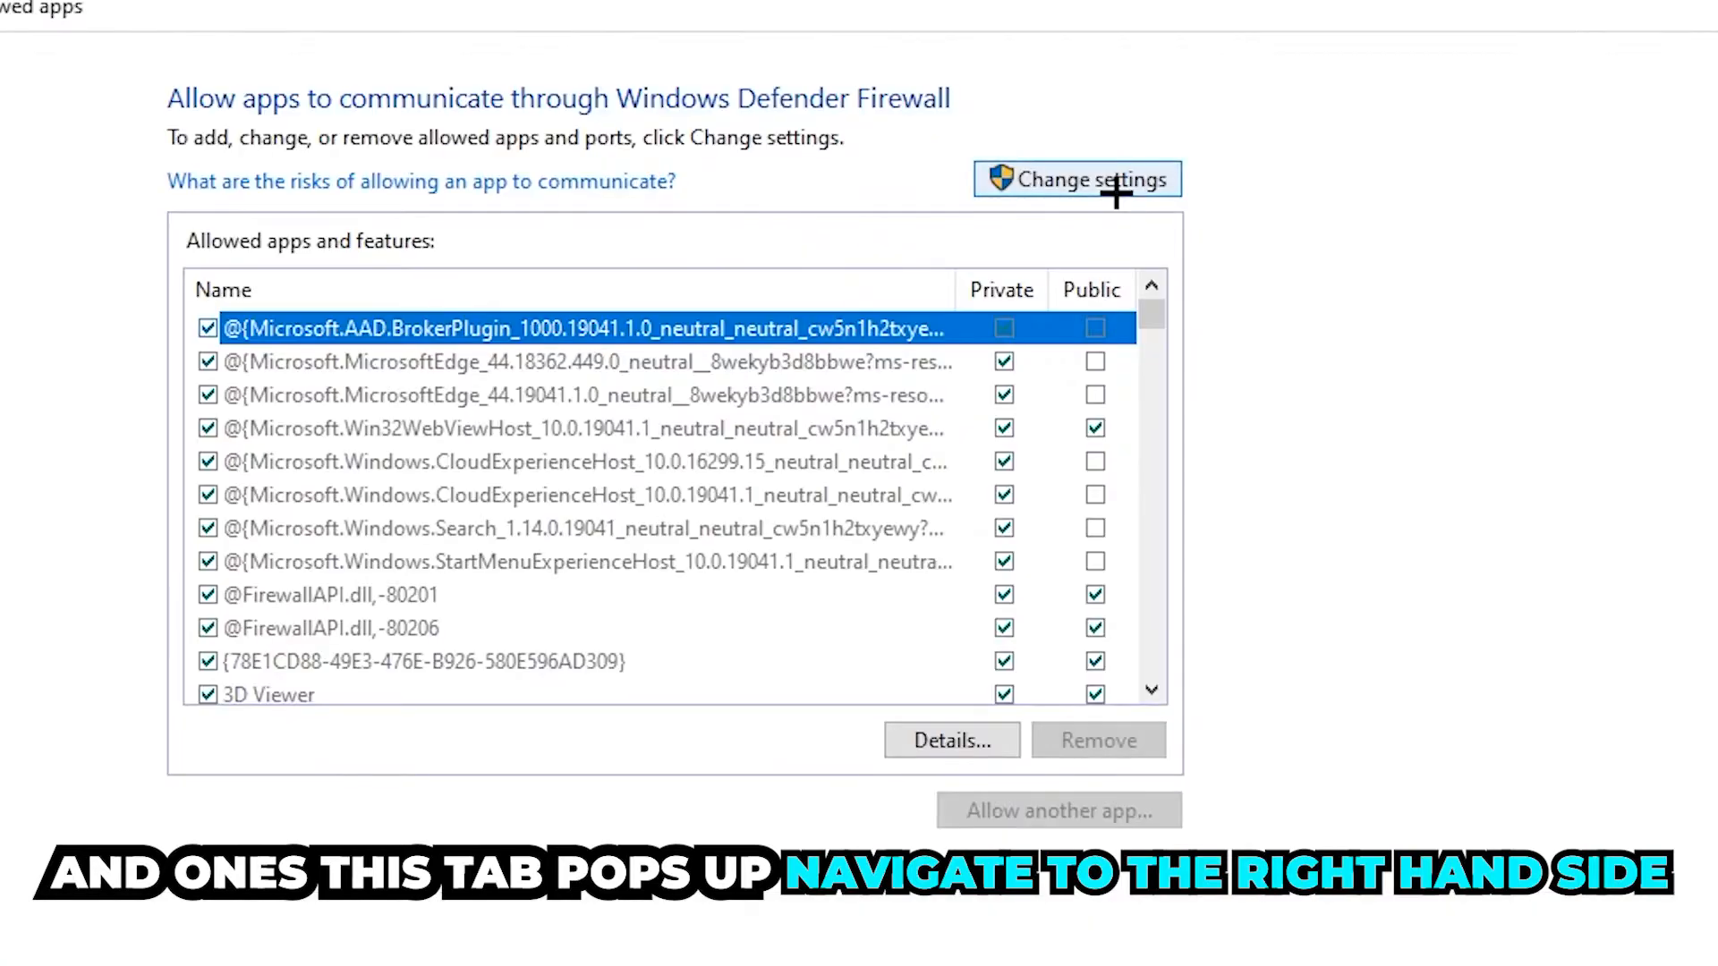
Unlock Change settings, choose Allow another app and Browse for the executable.
left_click(1075, 179)
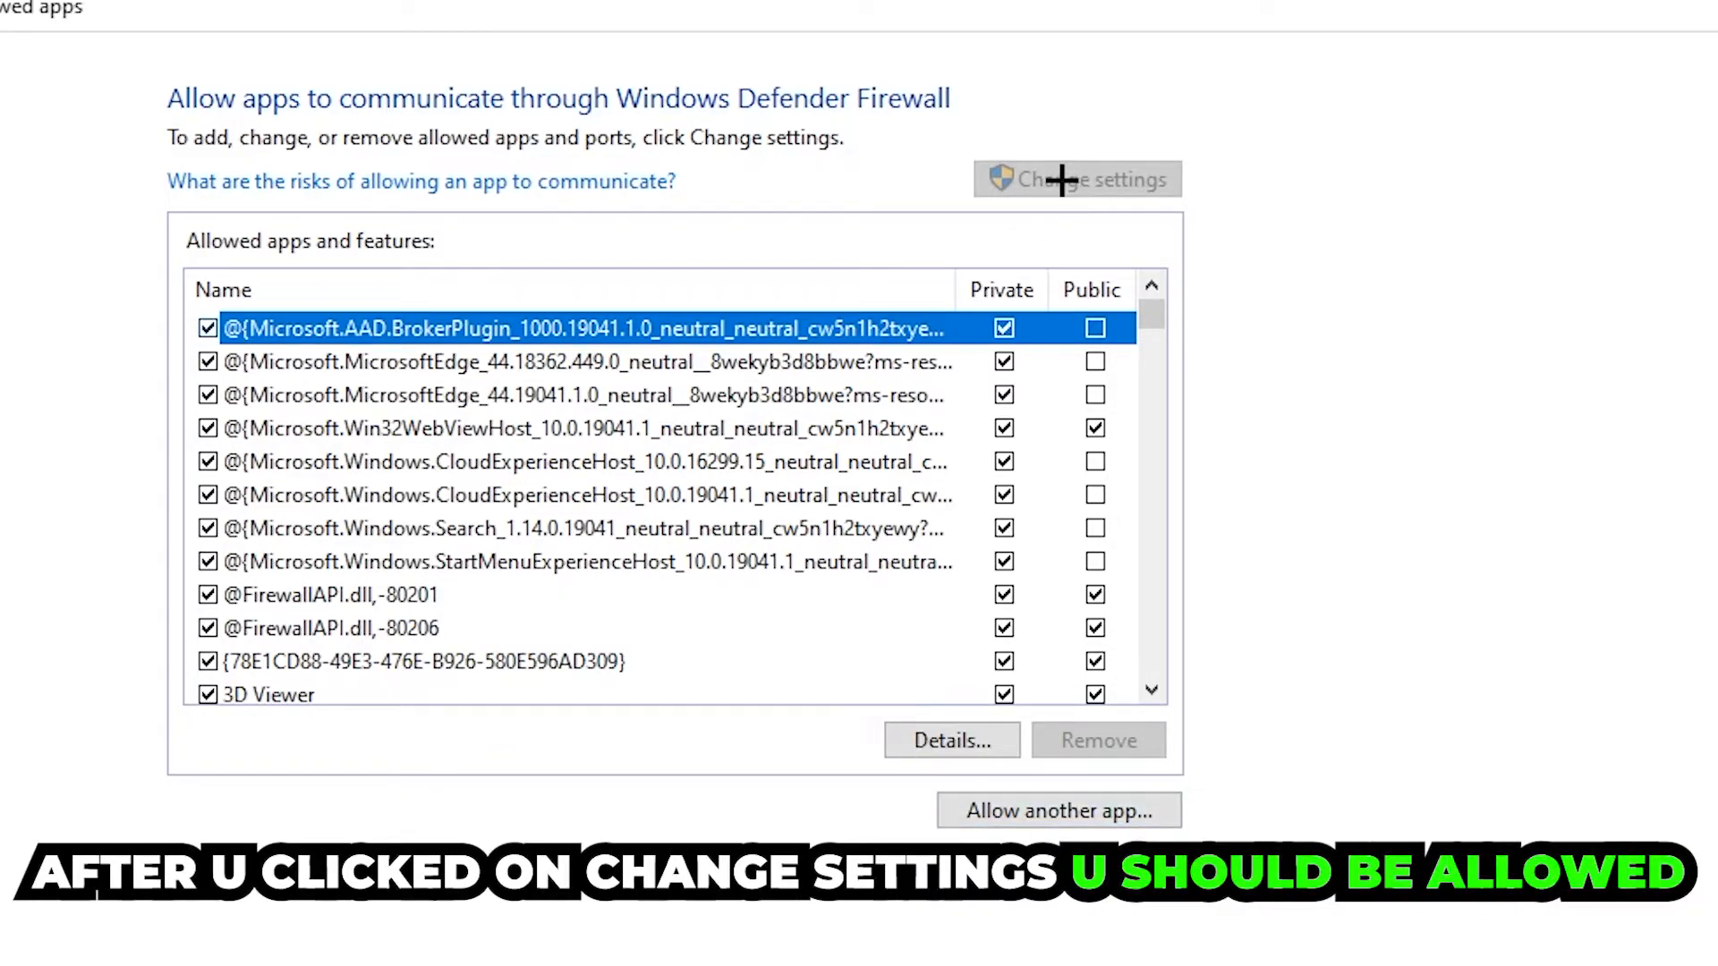
left_click(1057, 811)
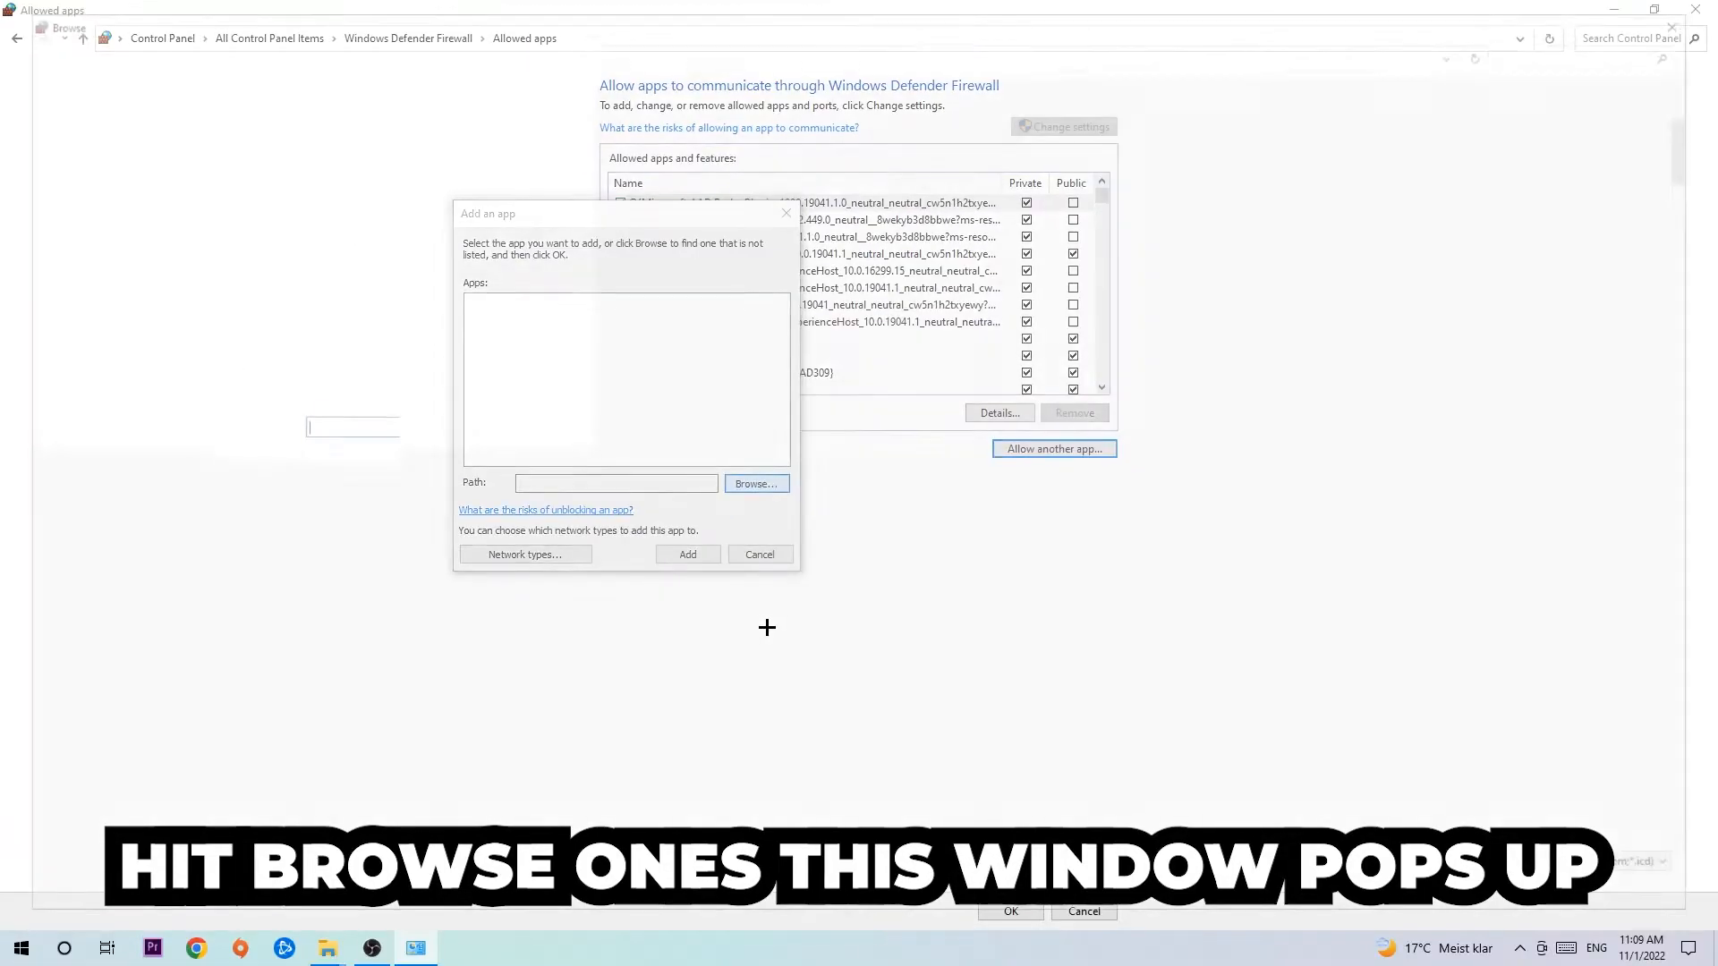
left_click(755, 483)
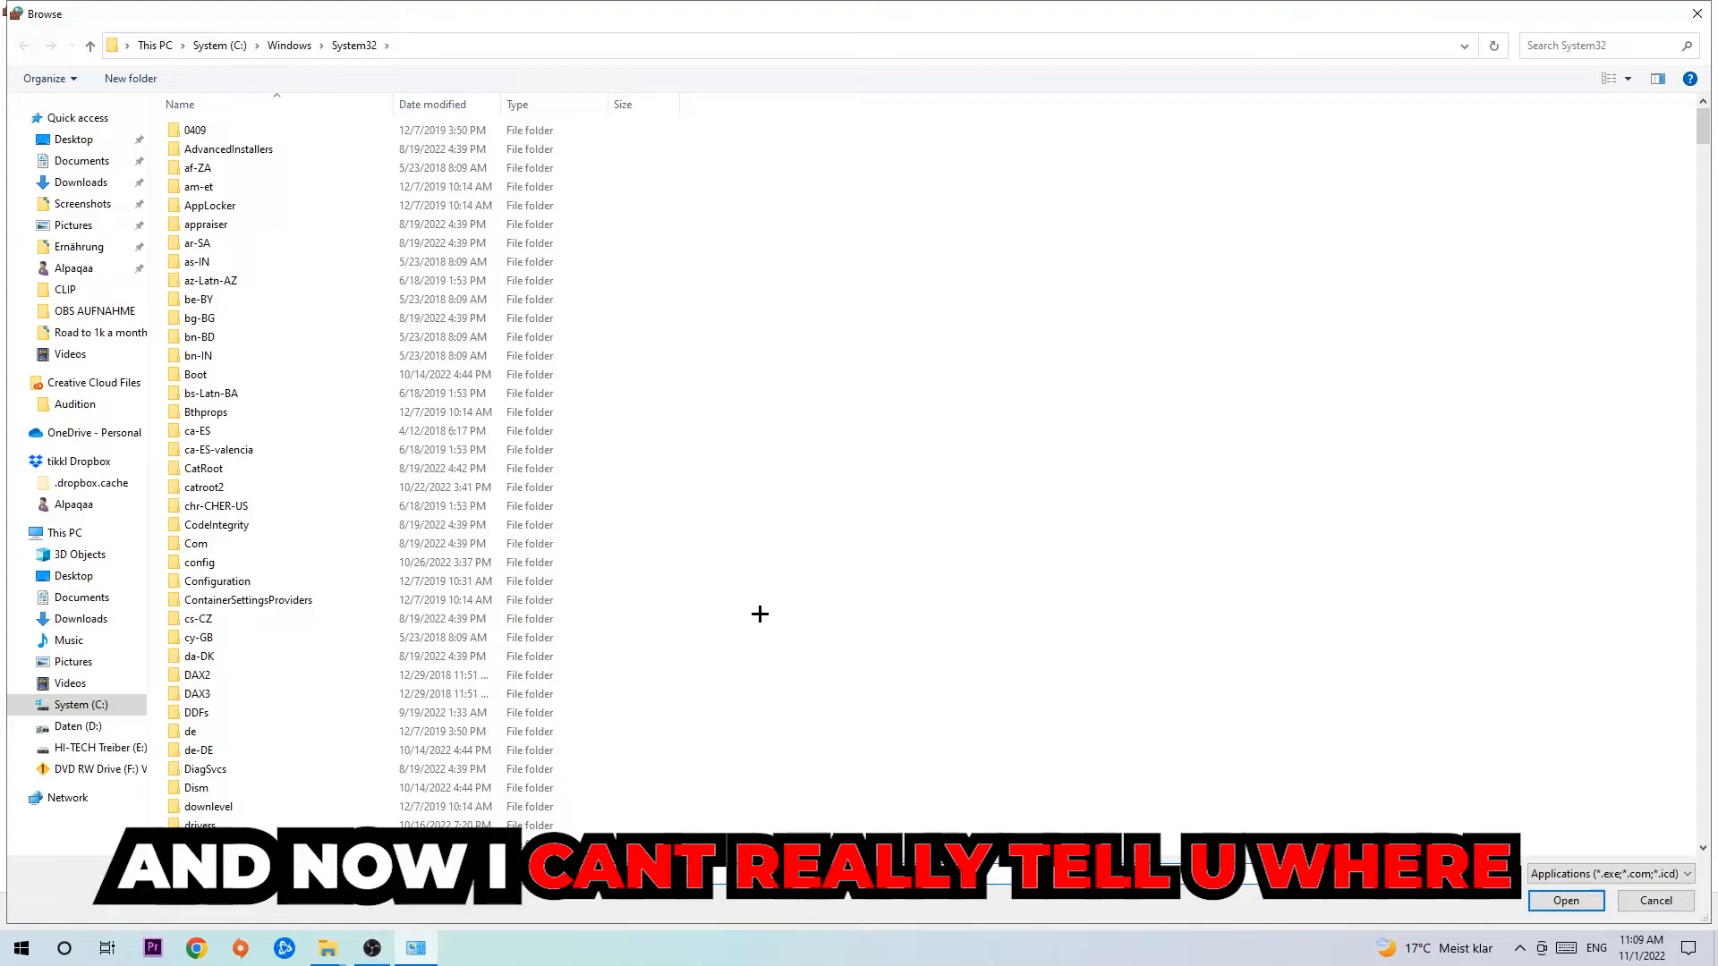